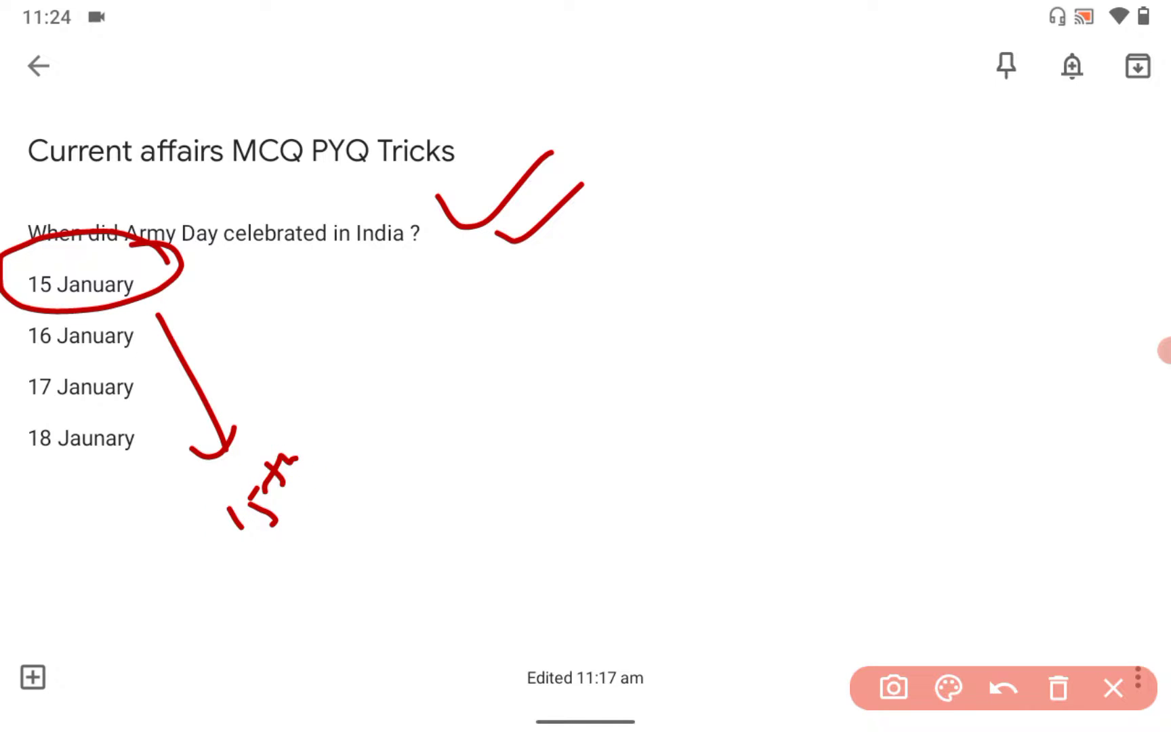
Handwrite 'January' in red beside the date, draw a downward arrow, and start the next note
{"action": "left_click_drag", "start_coordinate": [343, 433], "coordinate": [430, 373]}
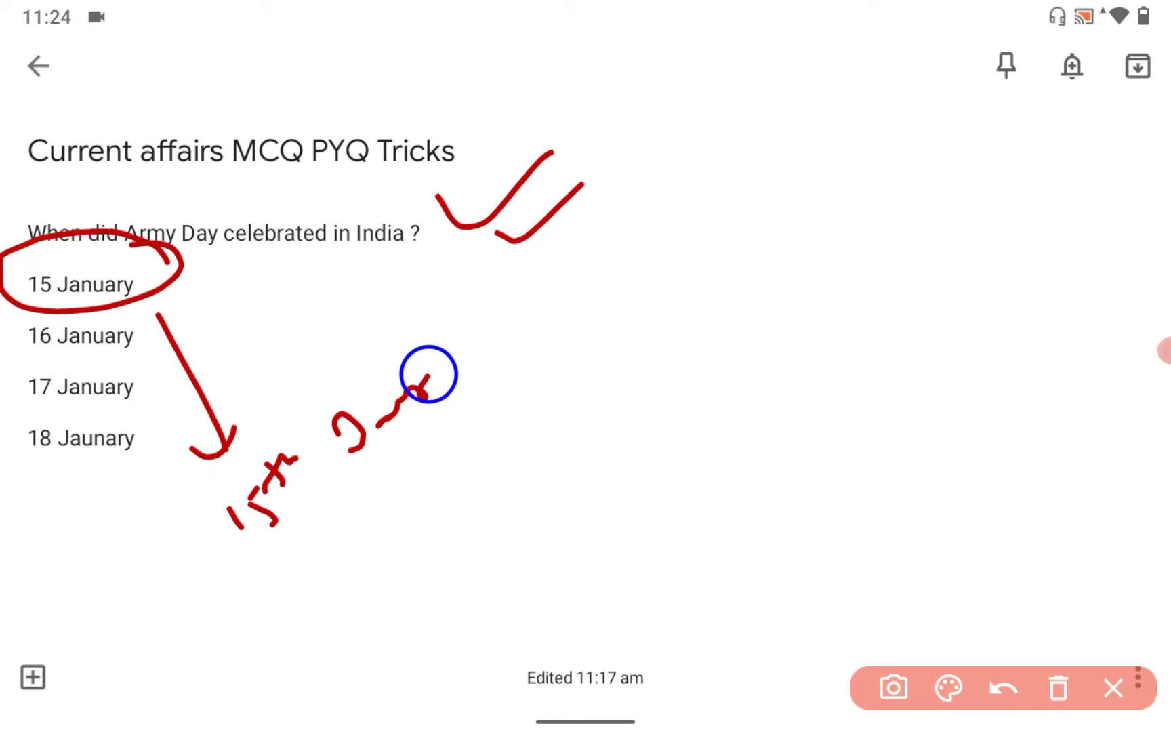
{"action": "left_click_drag", "start_coordinate": [418, 381], "coordinate": [492, 292]}
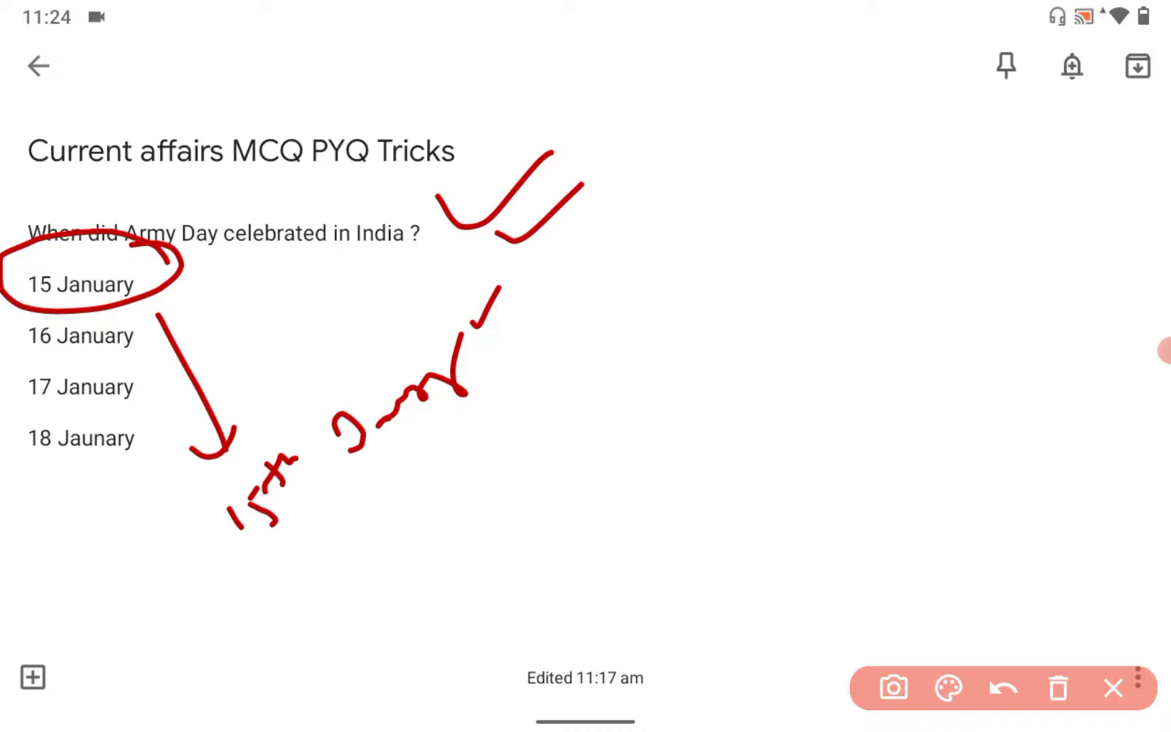
{"action": "left_click_drag", "start_coordinate": [388, 463], "coordinate": [425, 518]}
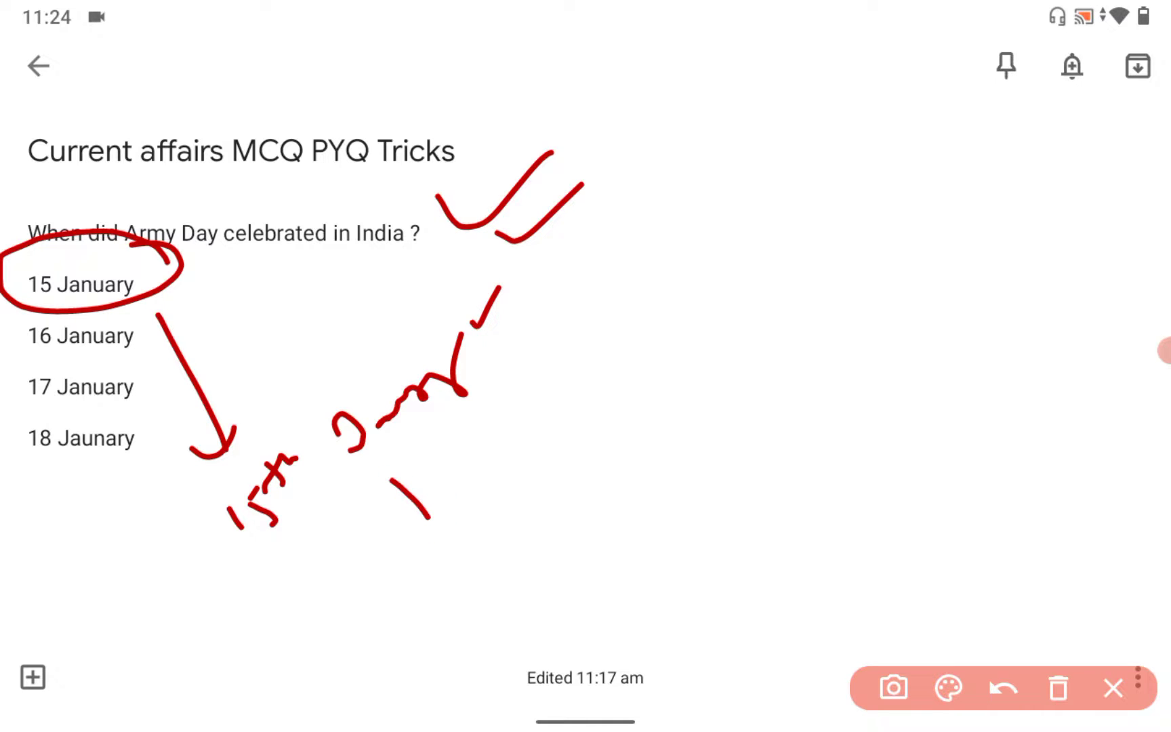
{"action": "left_click_drag", "start_coordinate": [388, 470], "coordinate": [448, 522]}
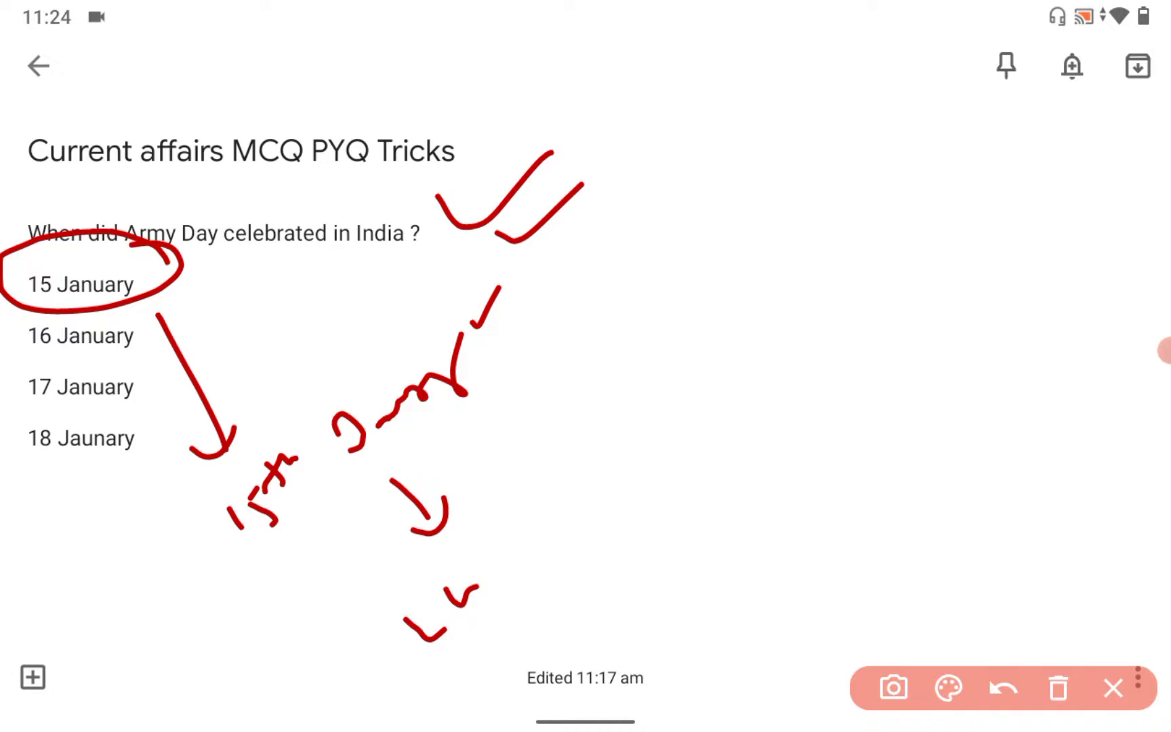
{"action": "left_click_drag", "start_coordinate": [507, 545], "coordinate": [586, 507]}
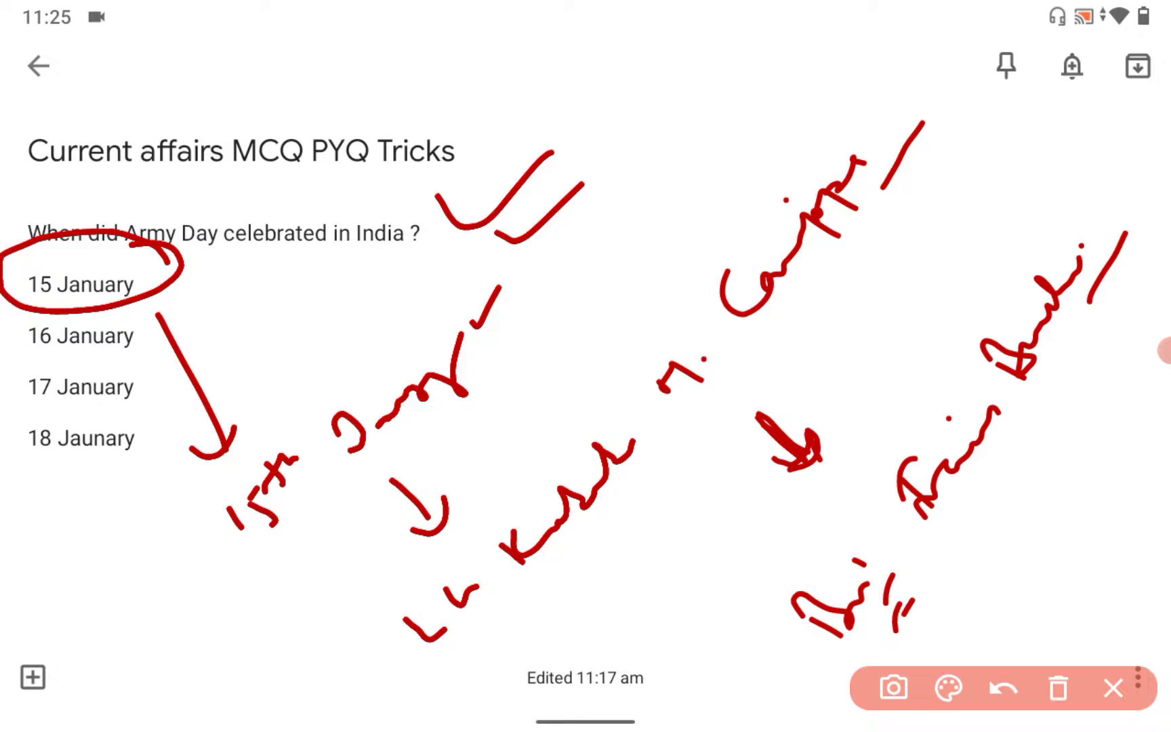
Underline the rightmost red note and handwrite a year near the top right
{"action": "left_click_drag", "start_coordinate": [970, 515], "coordinate": [1105, 321]}
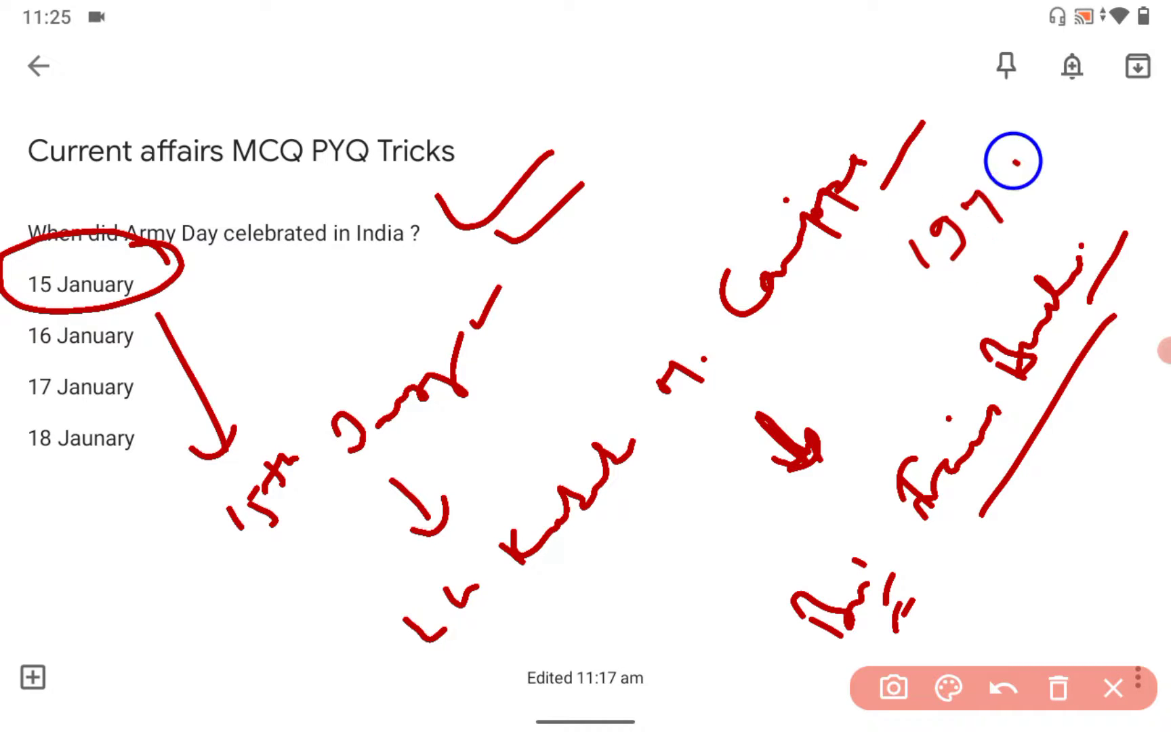
{"action": "left_click_drag", "start_coordinate": [1015, 160], "coordinate": [911, 262]}
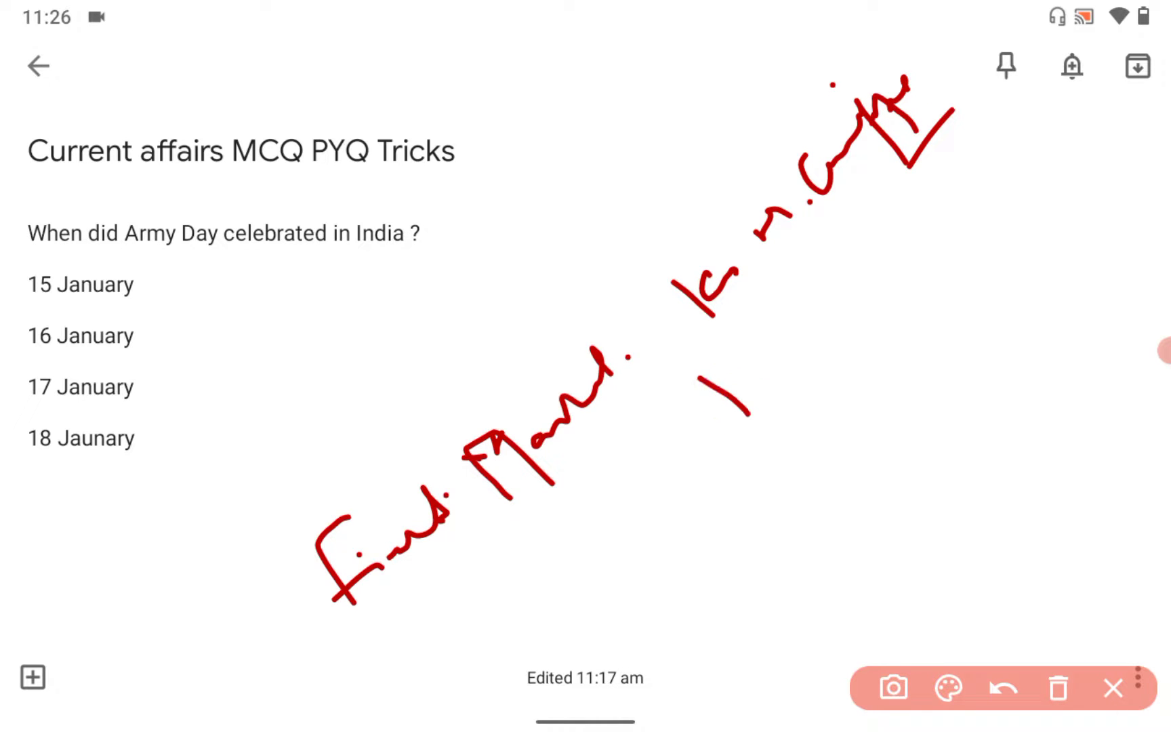
Draw a red downward stroke below the slanted handwritten note
{"action": "left_click_drag", "start_coordinate": [731, 389], "coordinate": [725, 522]}
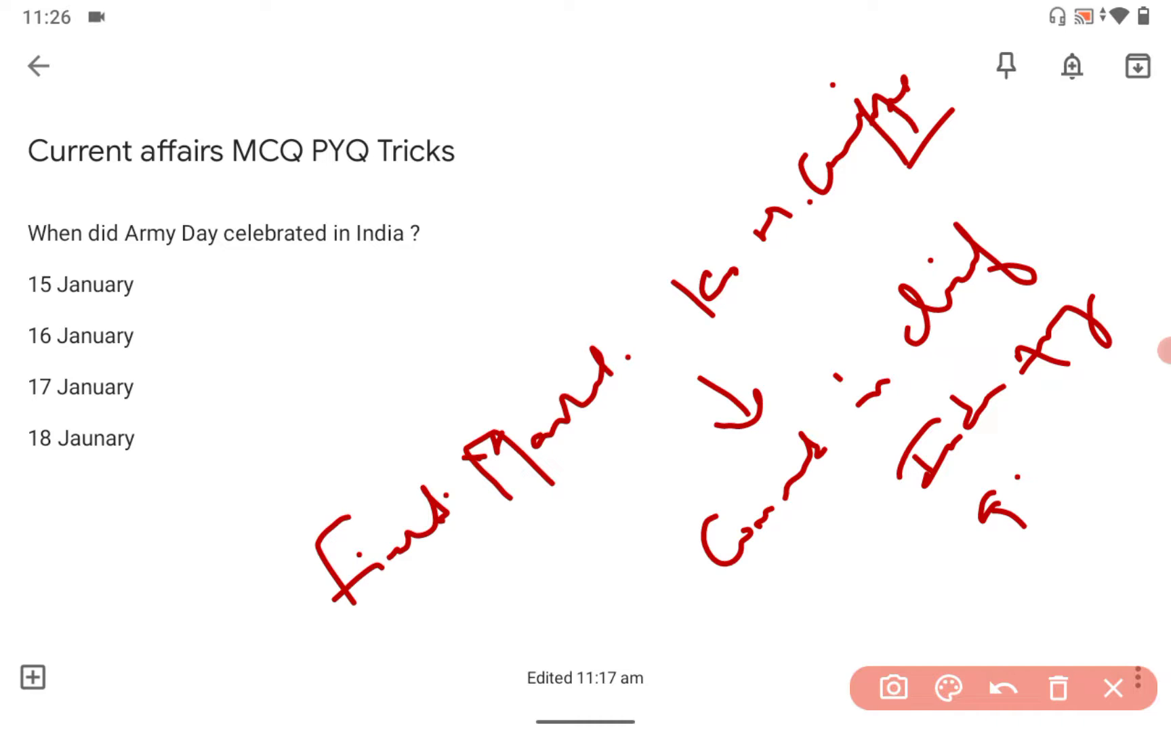
Erase all ink, then draw an arrow under 2020, write a name, and add a side mark
{"action": "left_click", "coordinate": [1003, 687]}
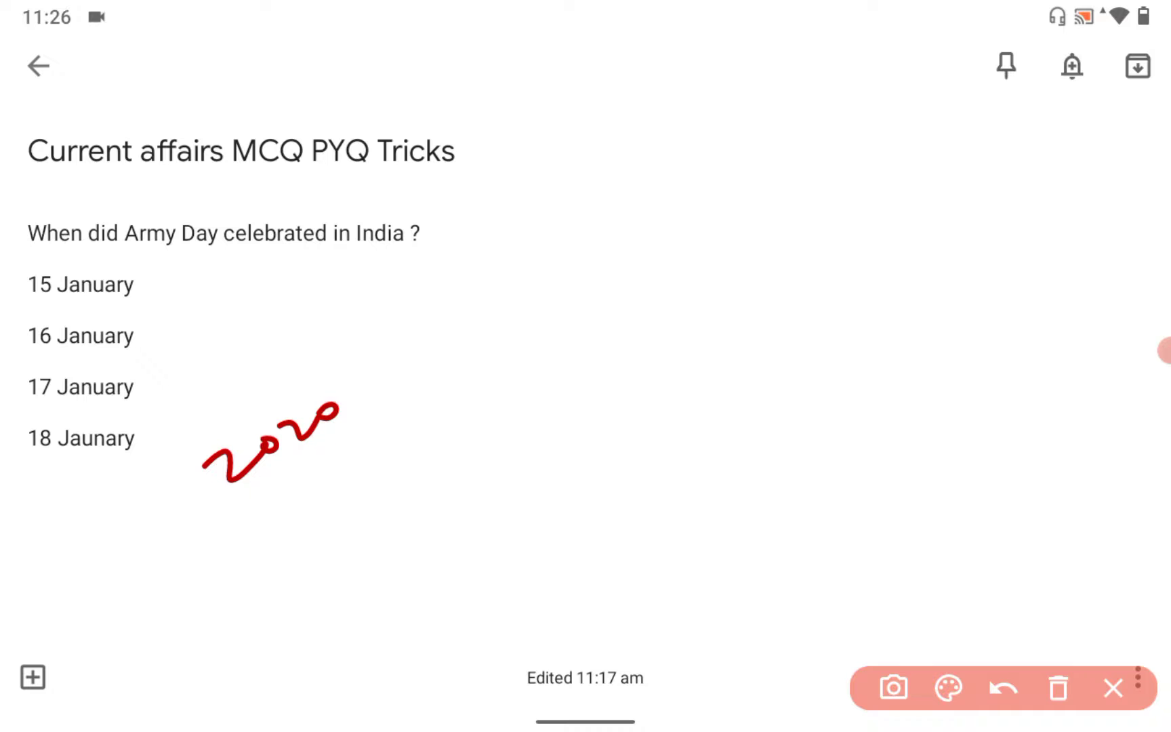
{"action": "left_click_drag", "start_coordinate": [310, 463], "coordinate": [314, 519]}
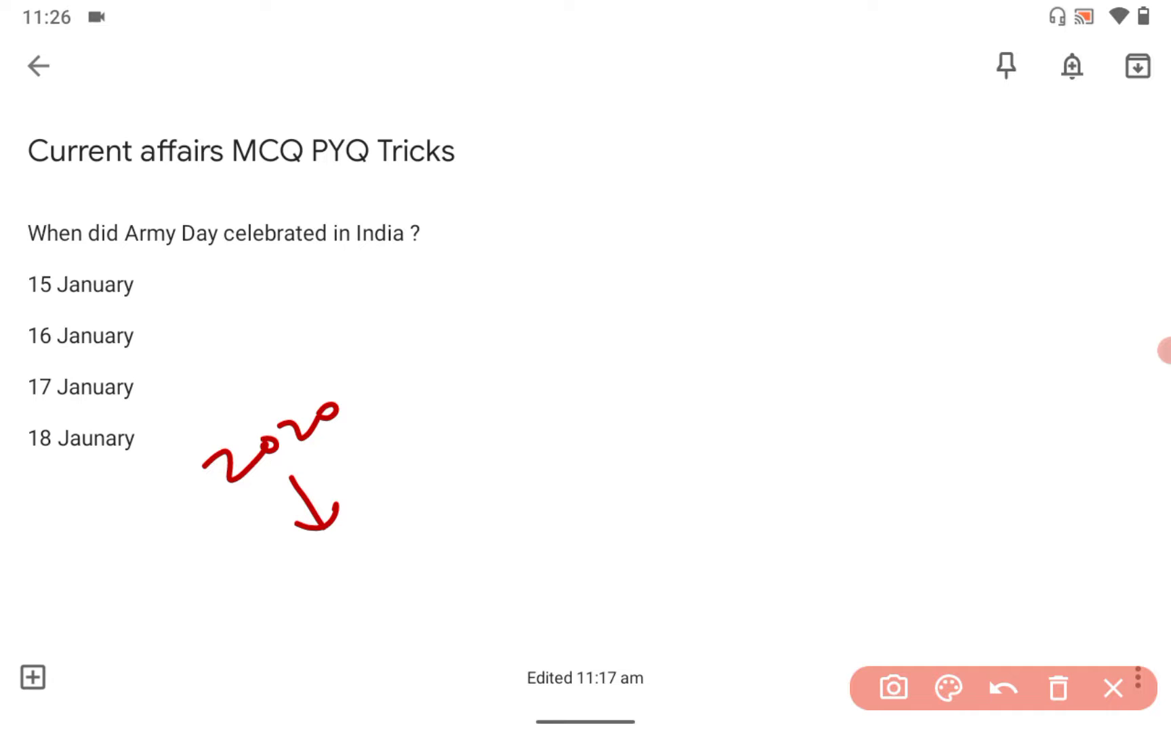
{"action": "left_click_drag", "start_coordinate": [351, 568], "coordinate": [477, 529]}
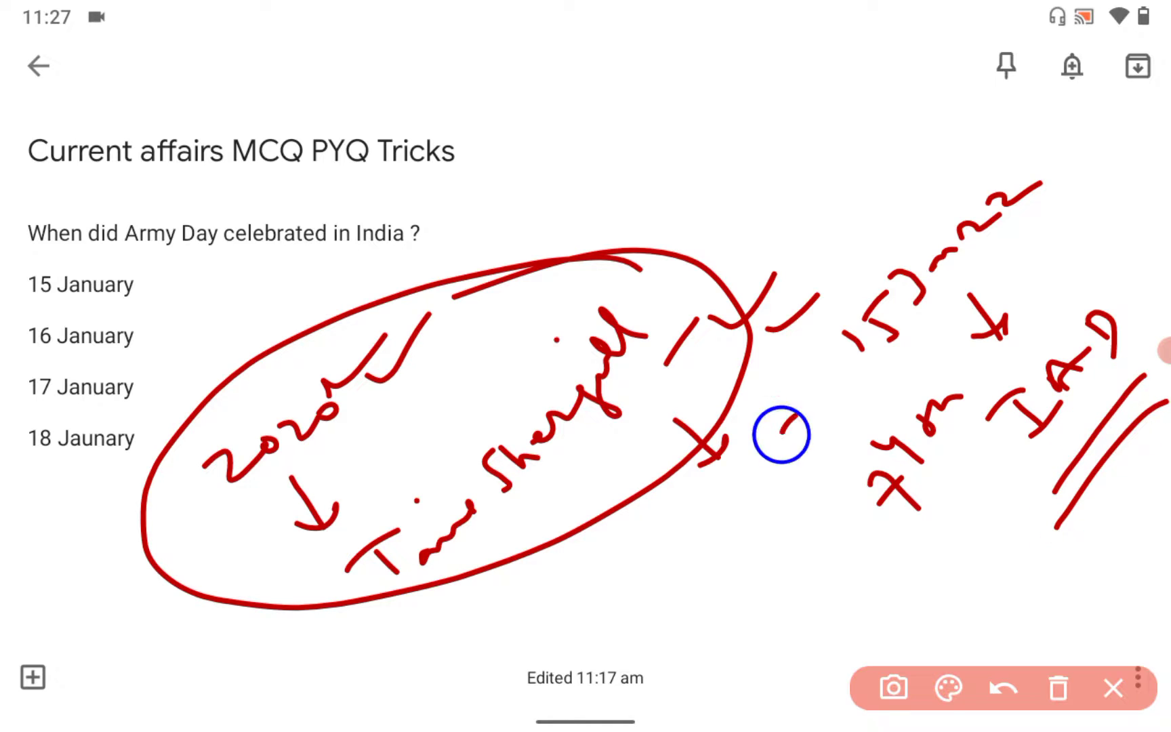
{"action": "left_click_drag", "start_coordinate": [784, 437], "coordinate": [896, 567]}
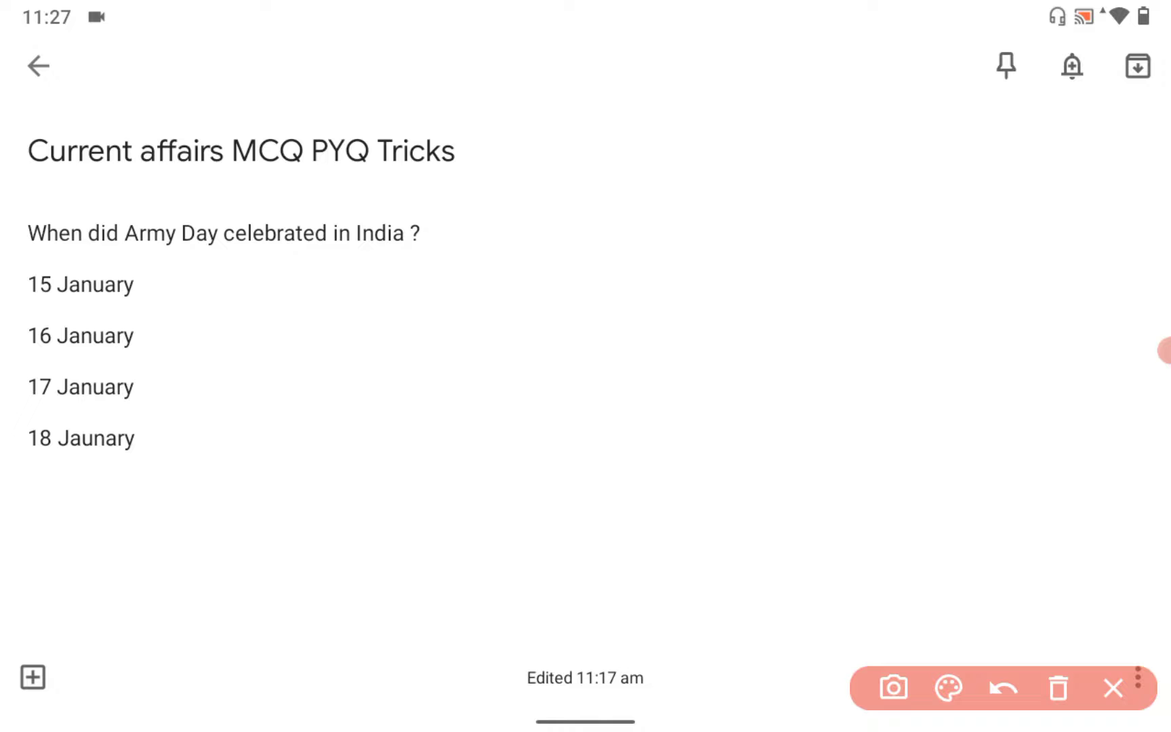
Handwrite a year at top right with notes below and beside it, then erase everything
{"action": "left_click_drag", "start_coordinate": [896, 329], "coordinate": [1001, 239]}
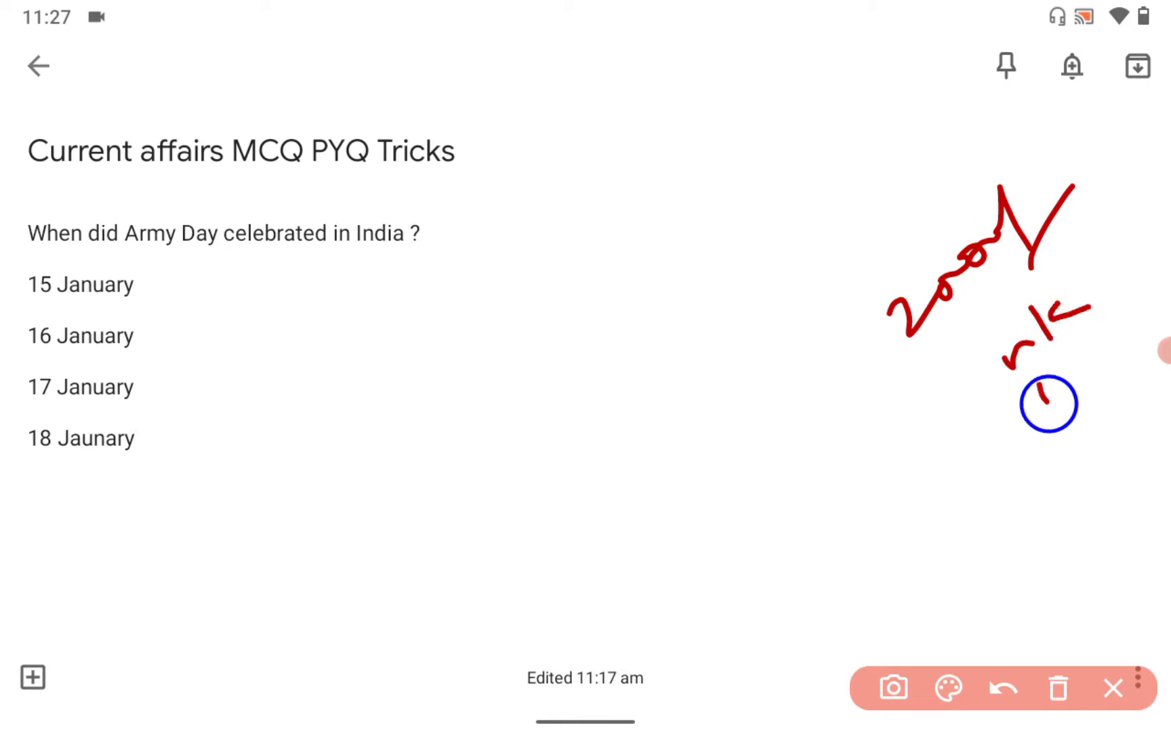
{"action": "left_click_drag", "start_coordinate": [1030, 381], "coordinate": [1082, 493]}
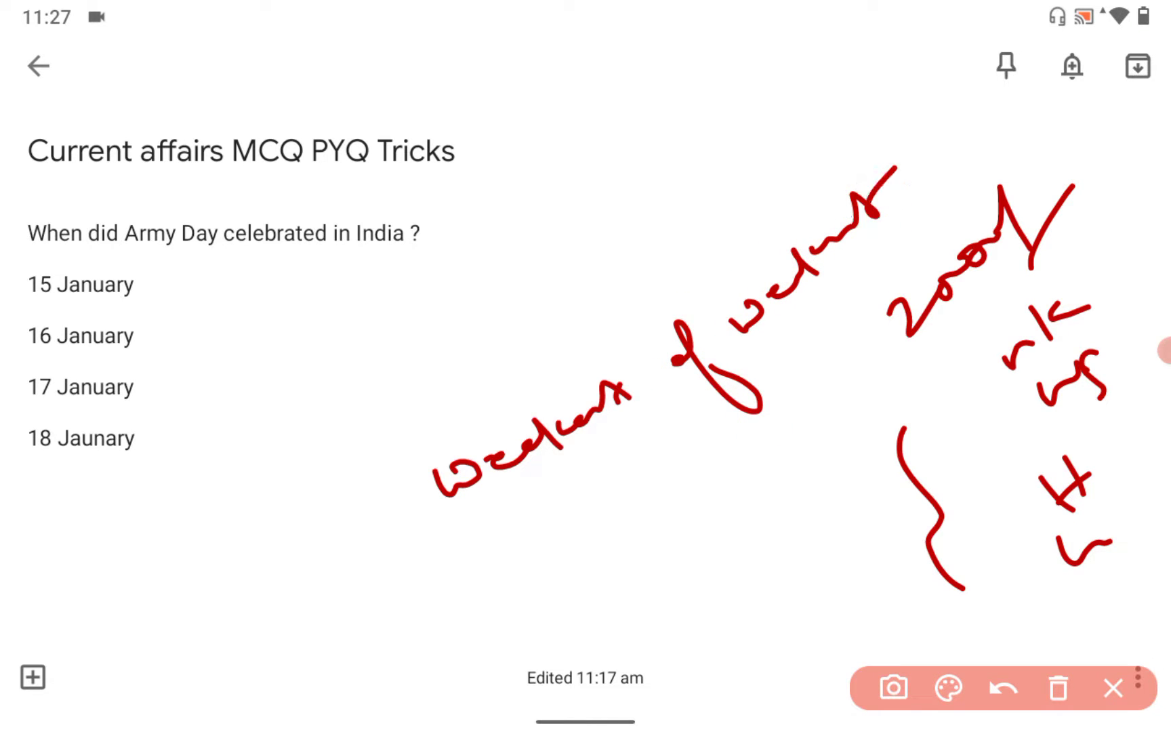
{"action": "left_click_drag", "start_coordinate": [583, 523], "coordinate": [702, 448]}
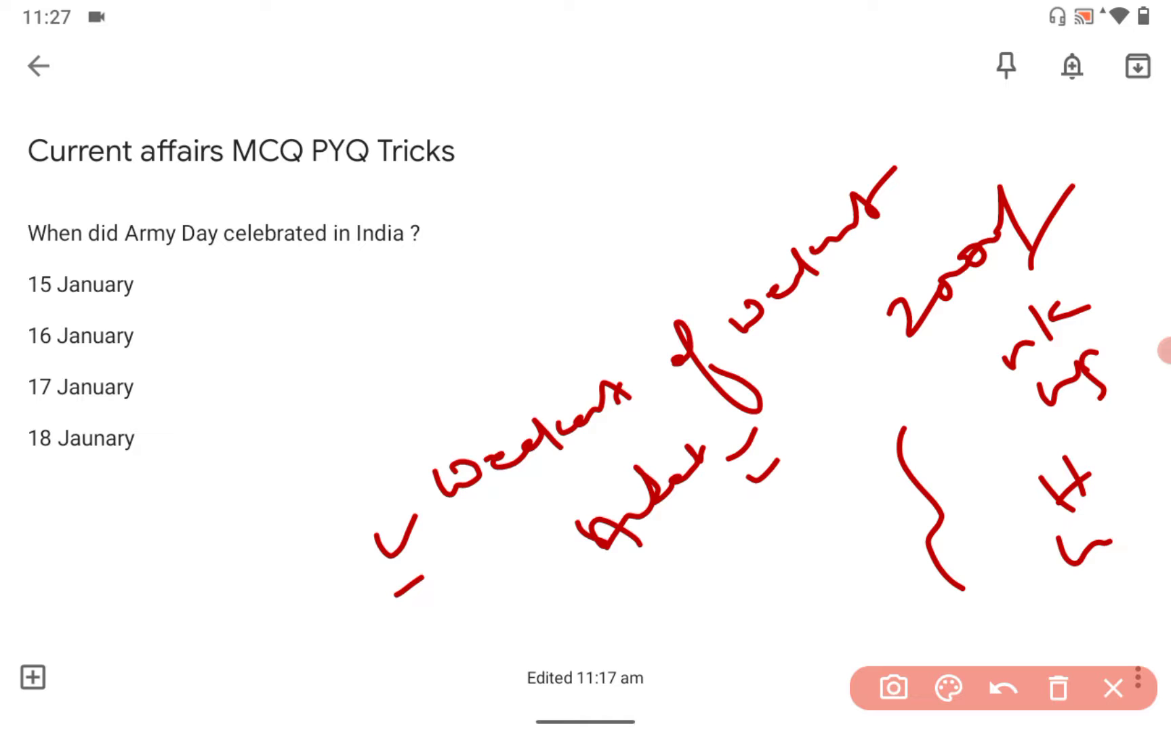
{"action": "left_click", "coordinate": [1003, 687]}
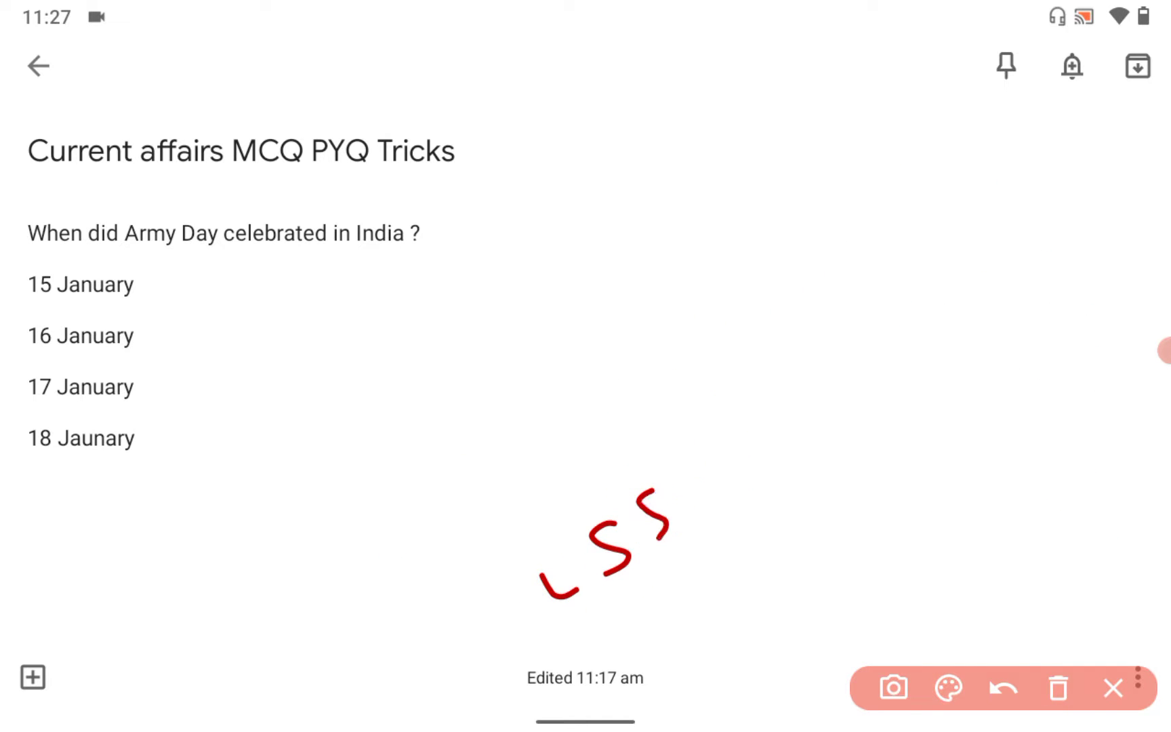